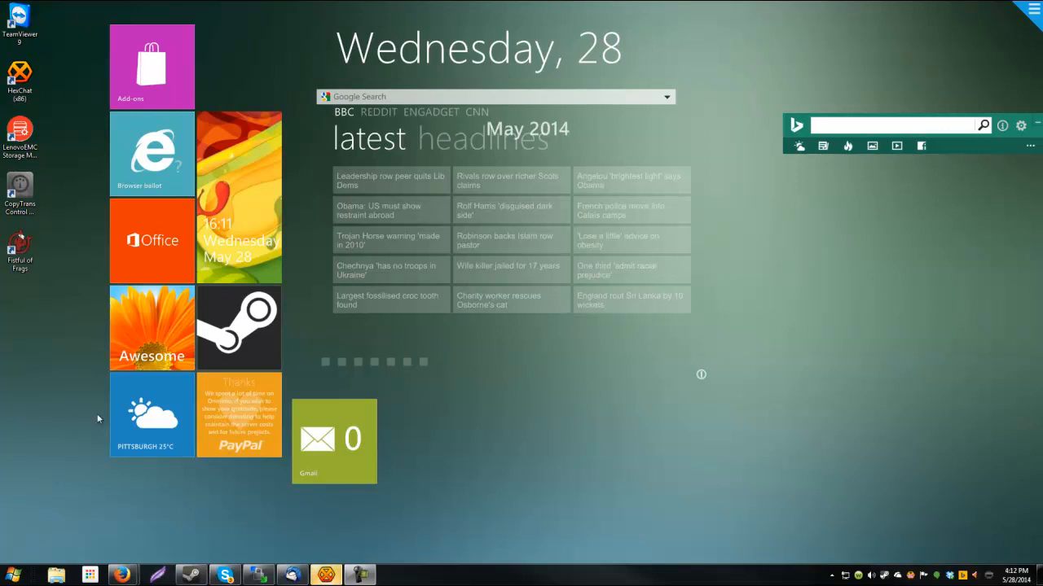
mouse_move(83, 424)
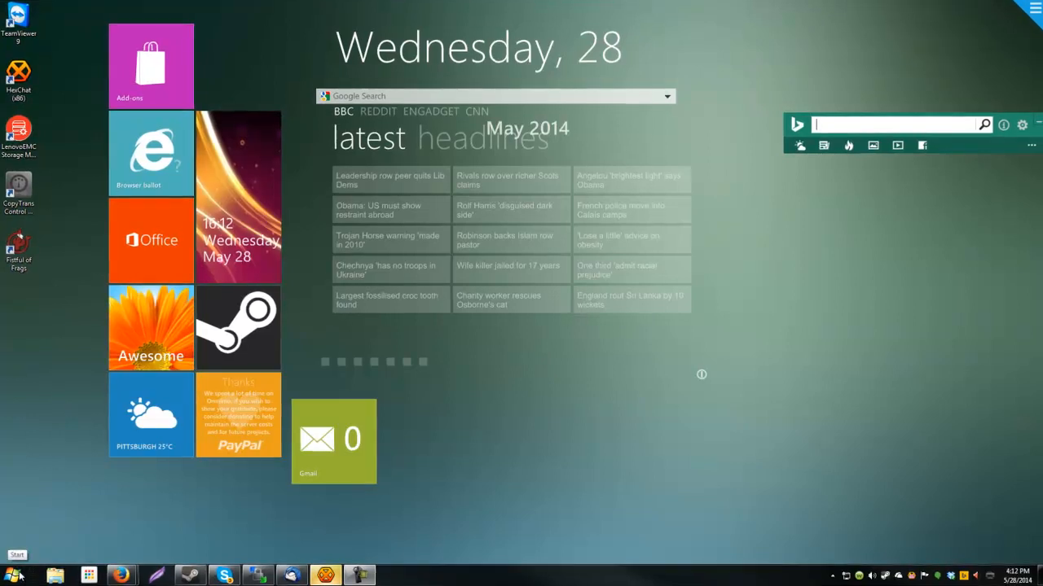
Open the Start menu, dismiss it, and reopen it
left_click(14, 560)
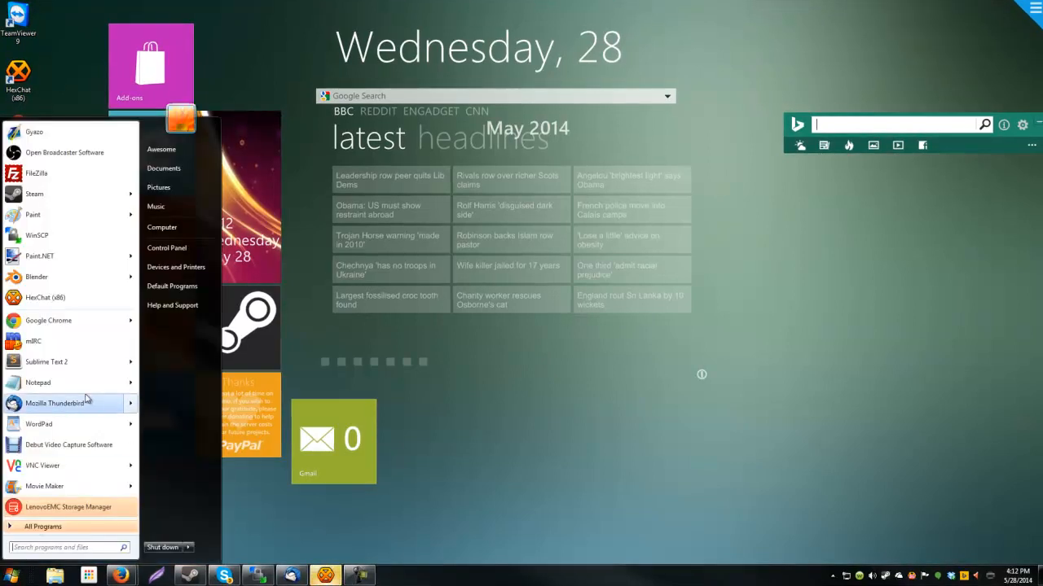
left_click(415, 395)
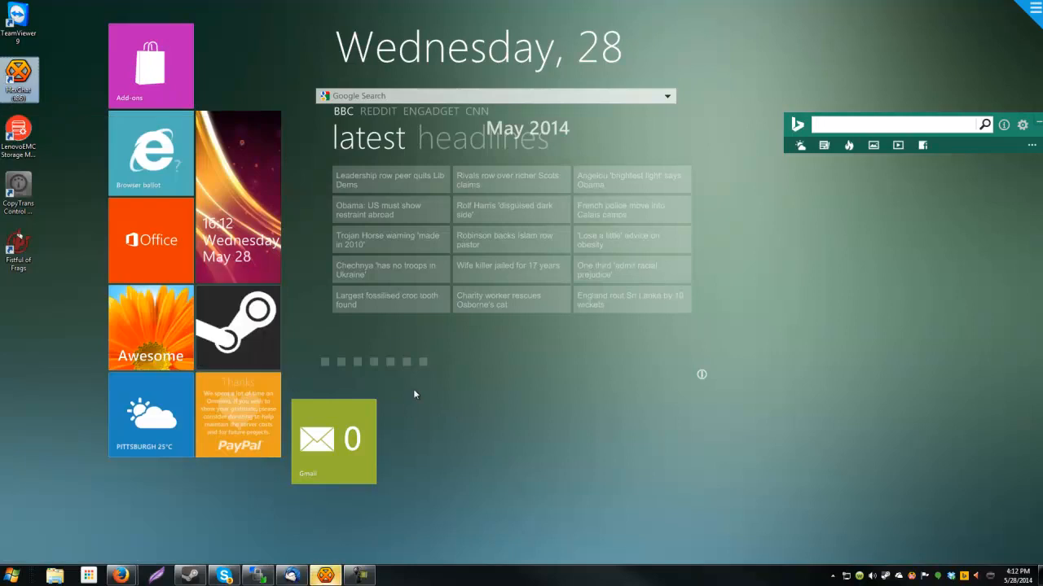
mouse_move(26, 515)
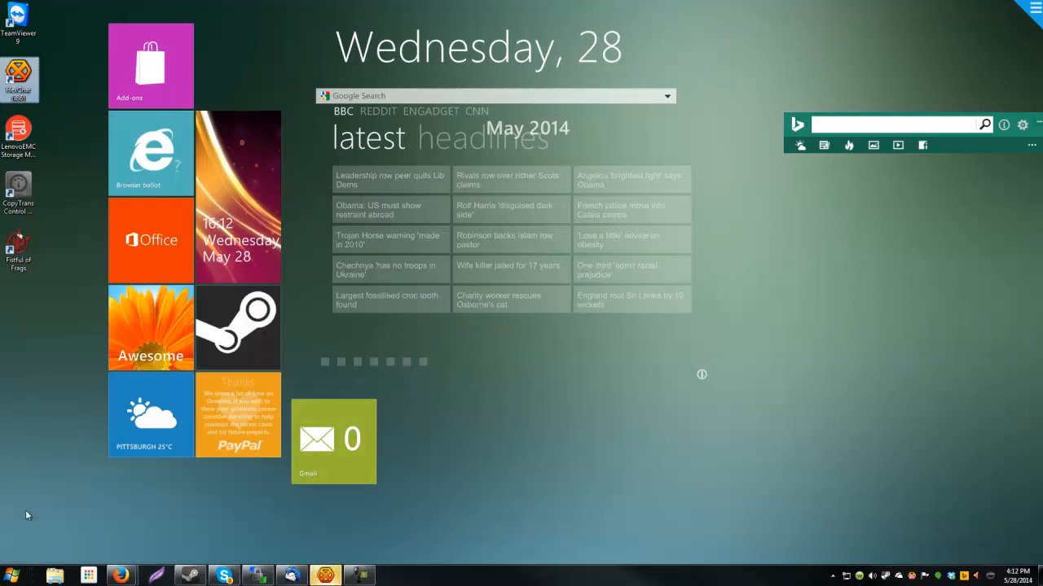
left_click(10, 576)
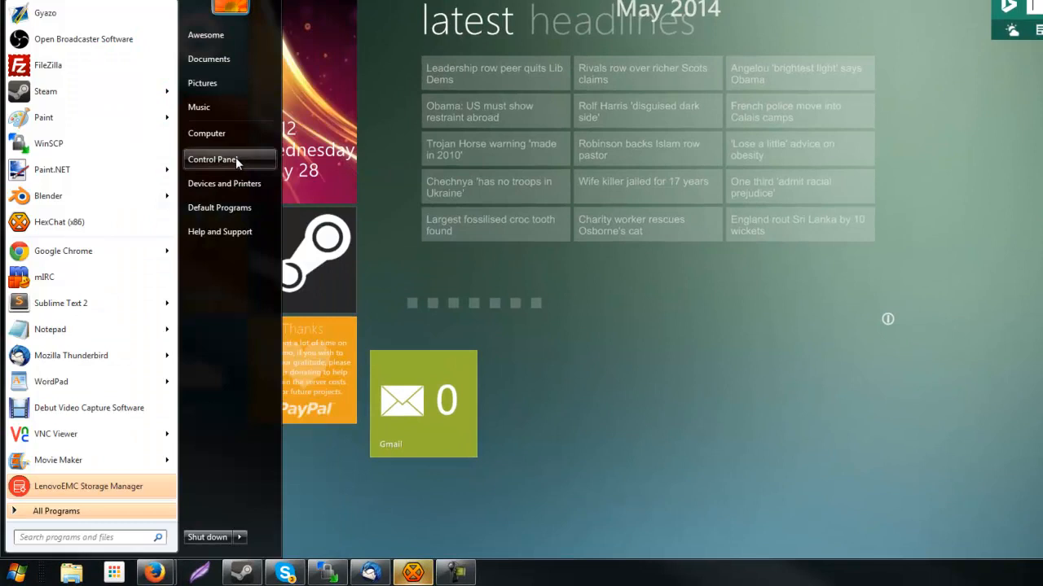
Go from Control Panel through Network and Sharing Center to the adapter settings list
left_click(213, 159)
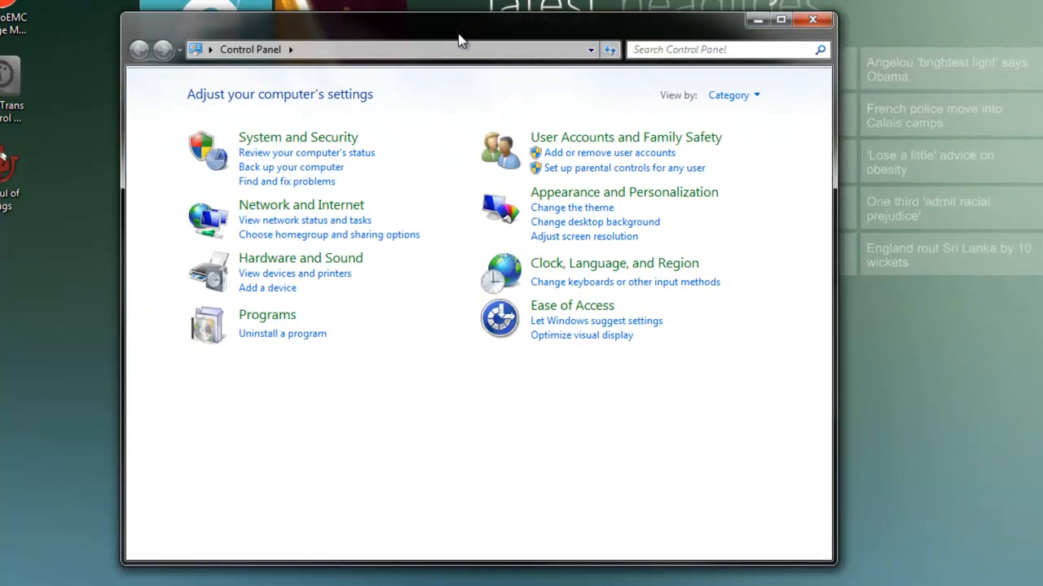
left_click(301, 204)
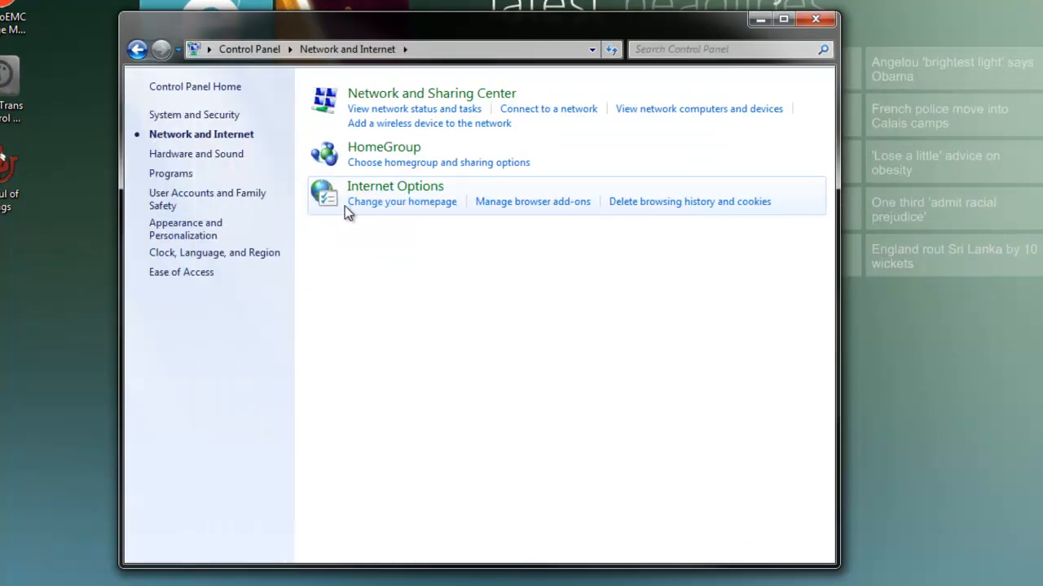
mouse_move(414, 101)
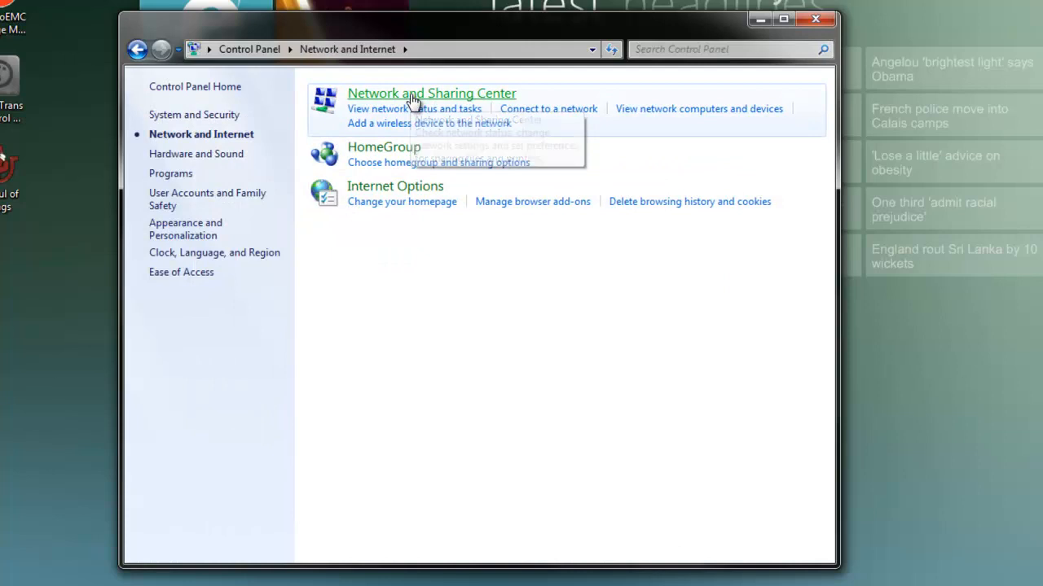
left_click(431, 93)
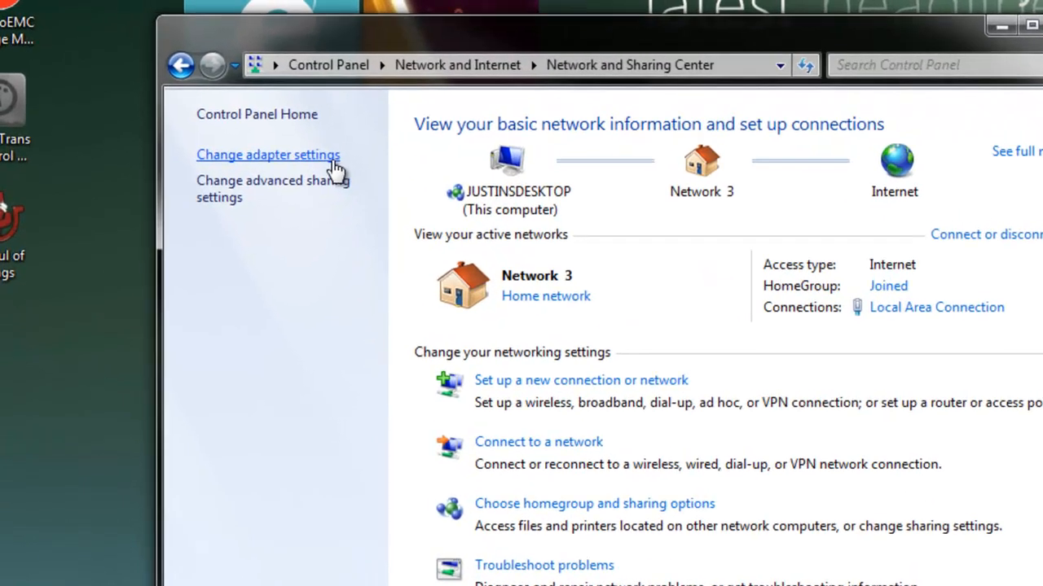
left_click(268, 154)
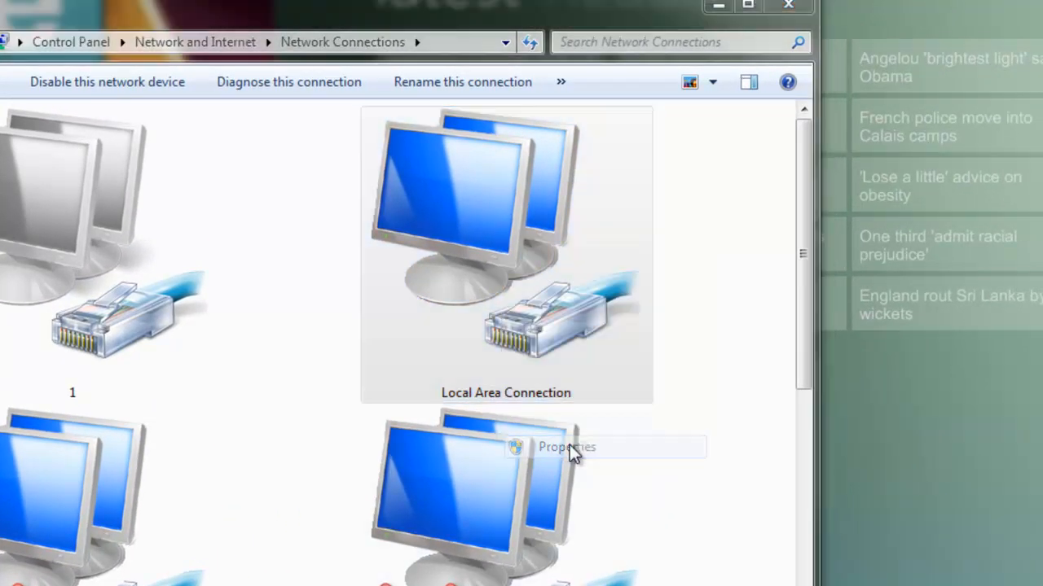
In Local Area Connection's TCP/IPv4 properties, enter manual DNS servers with 209.68.1.11 preferred
left_click(566, 446)
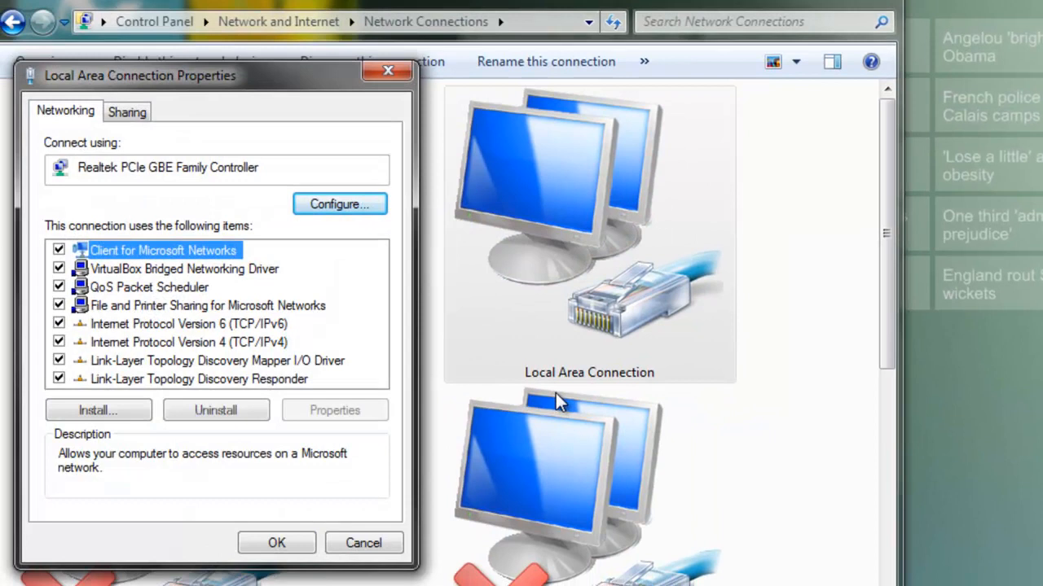
left_click(189, 342)
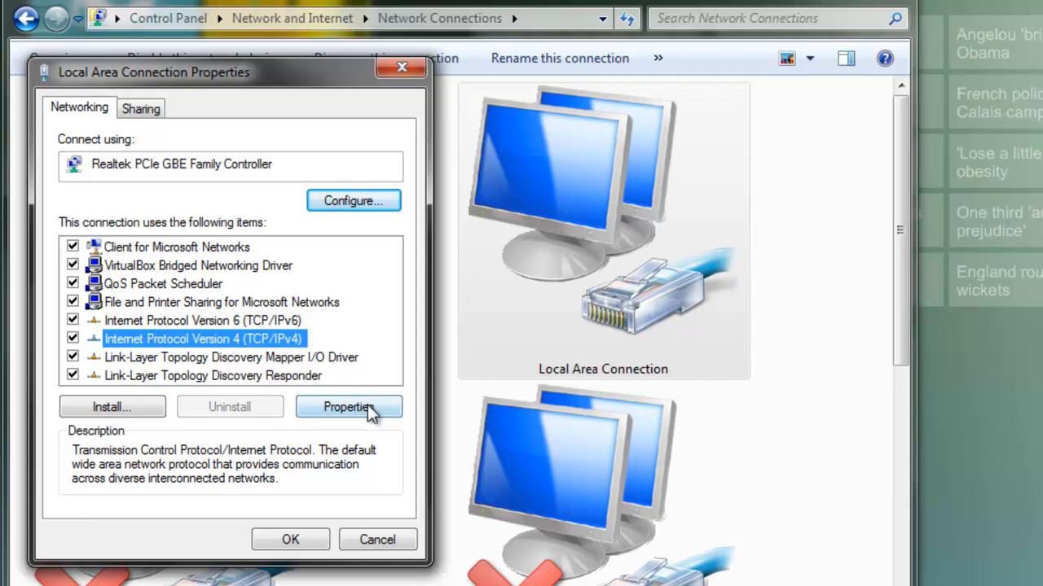
left_click(348, 407)
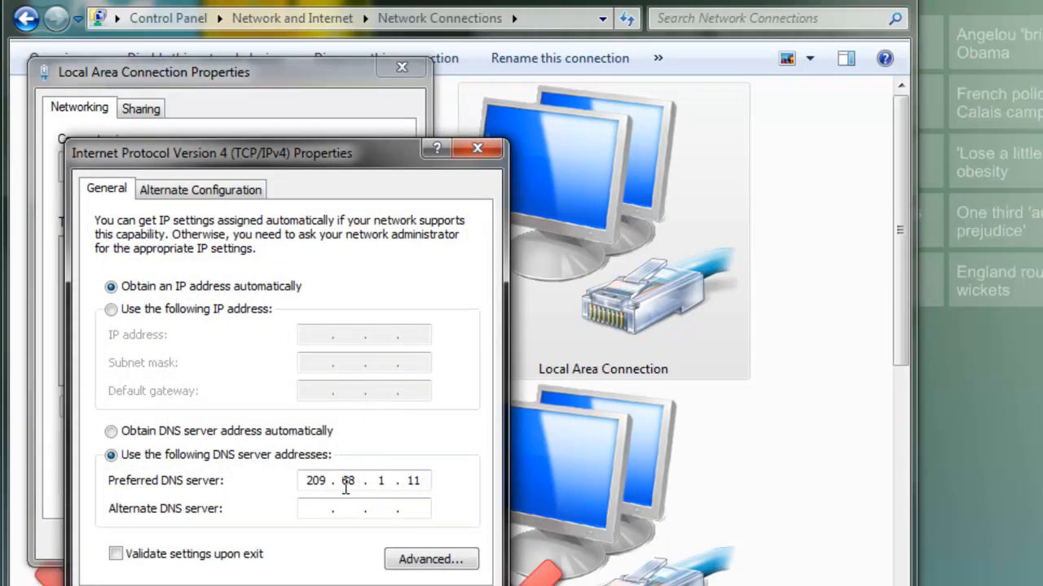
type("60")
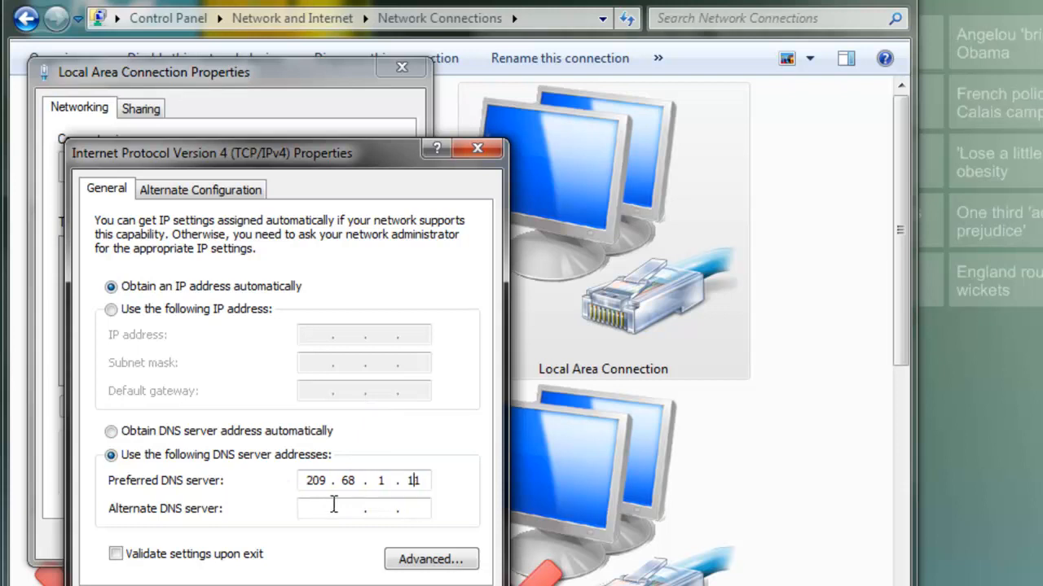
type("1")
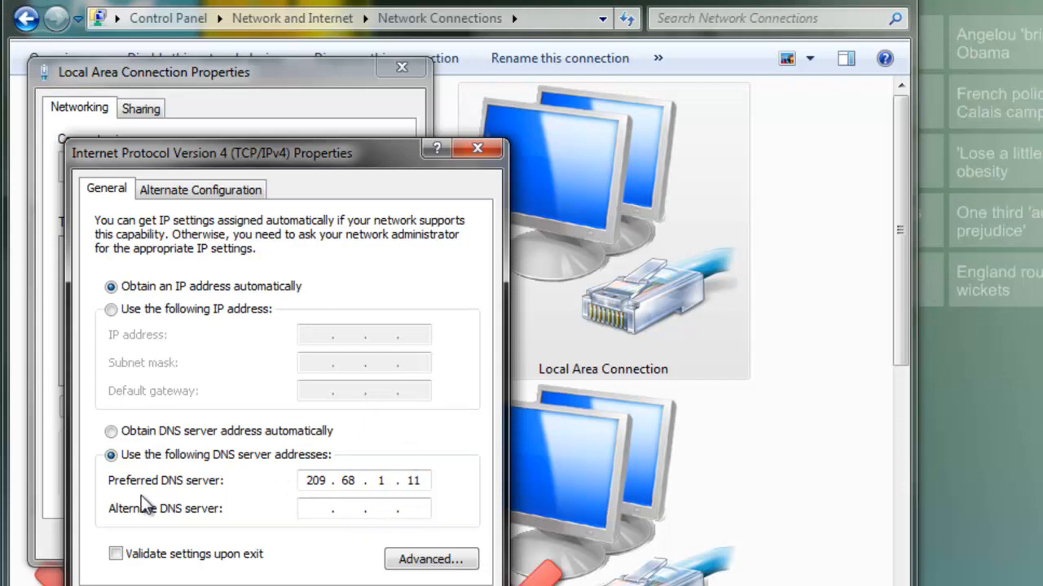
type("8")
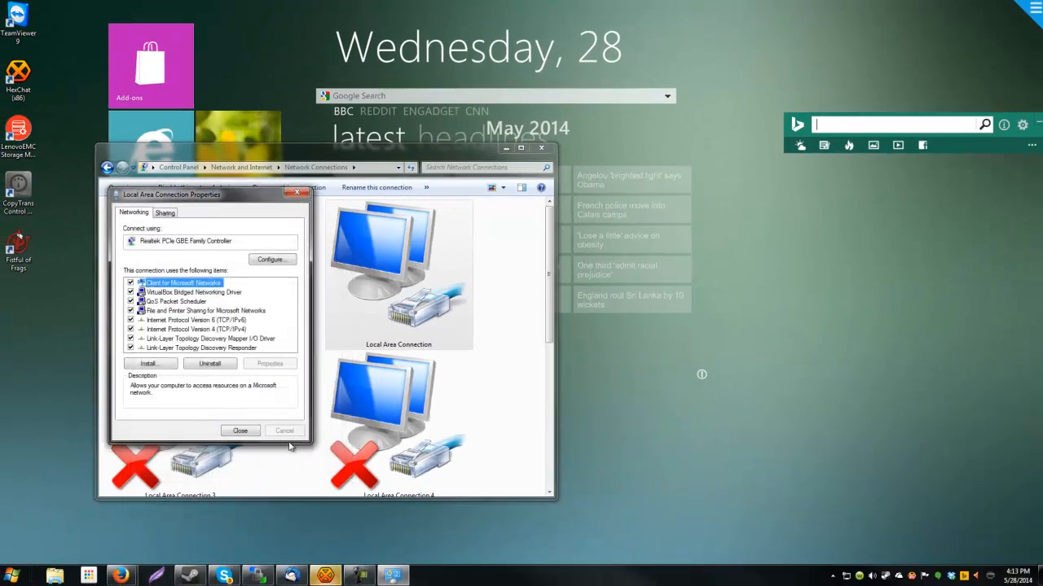
Close Local Area Connection Properties and launch Command Prompt by searching 'command' from Start
left_click(239, 430)
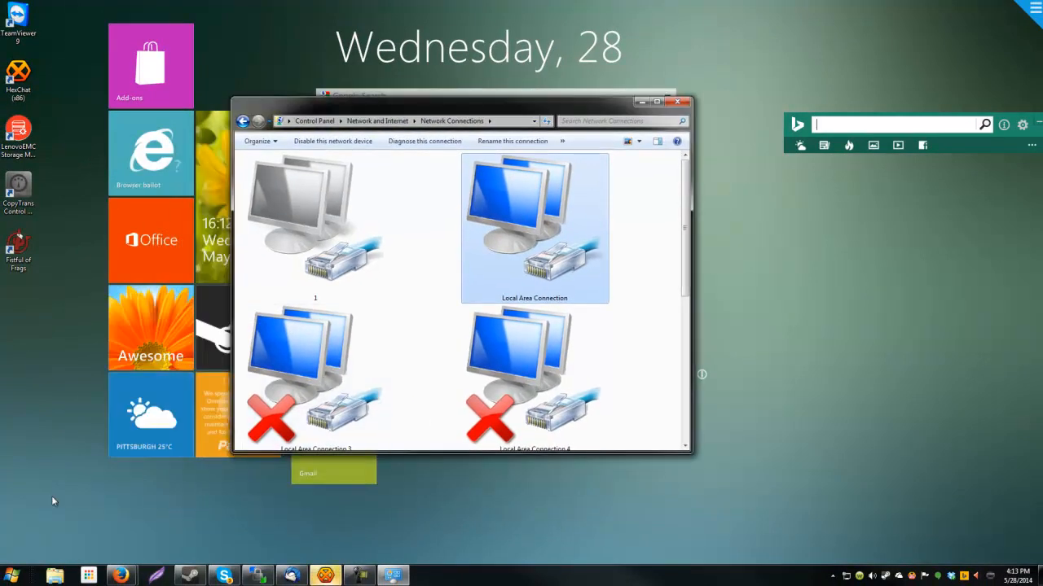
left_click(12, 576)
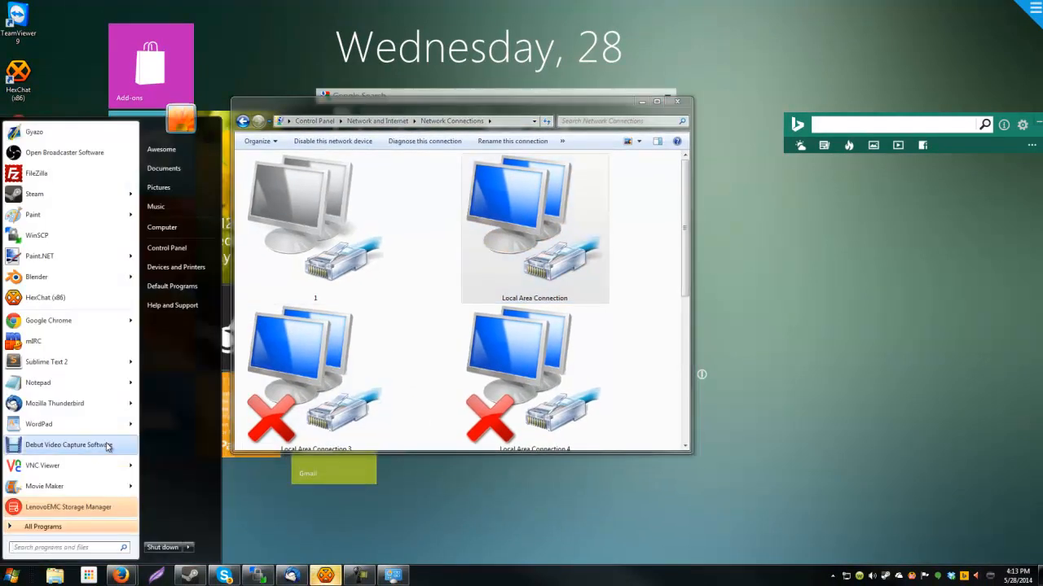
type("command")
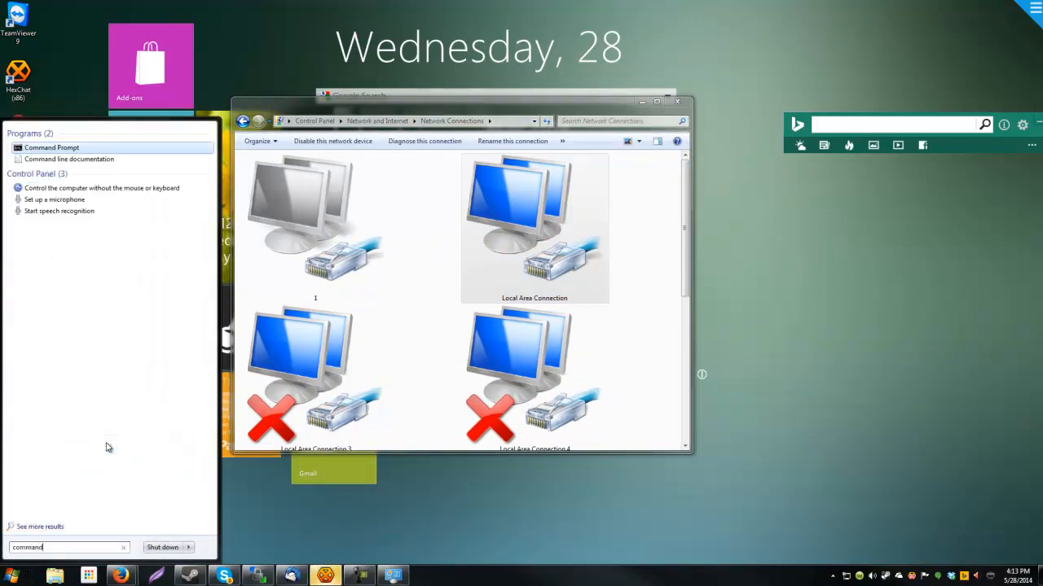
left_click(51, 147)
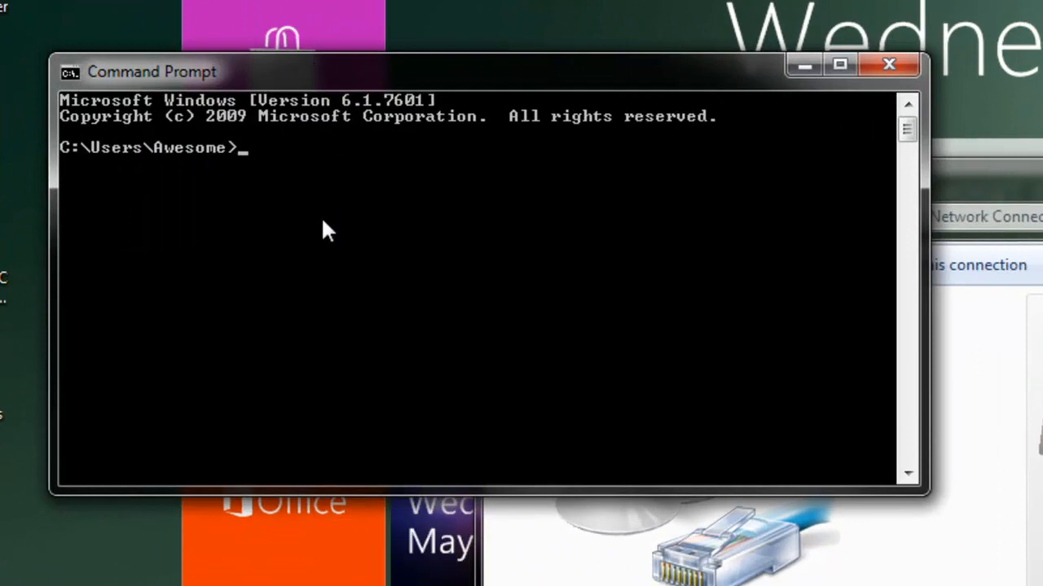
Run ipconfig /all in a maximized window and find the Local Area Connection DNS servers
type("ipconfig /")
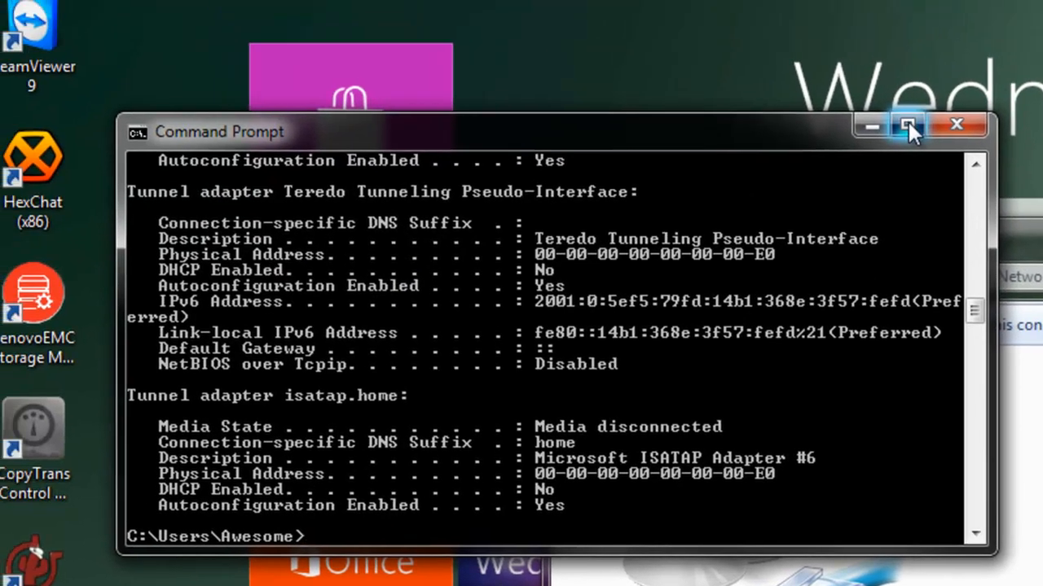
left_click(908, 125)
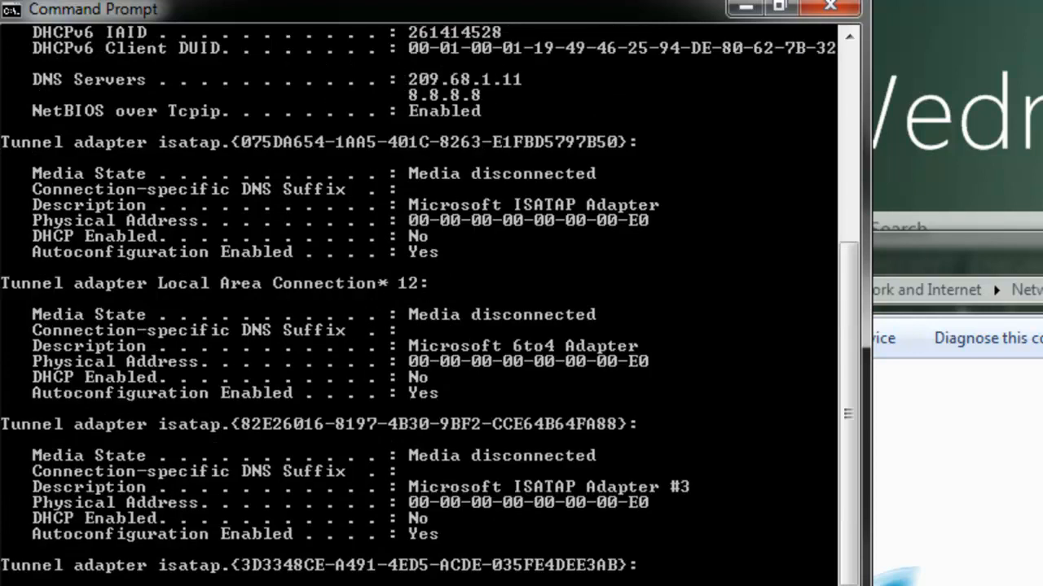
scroll("up", 3)
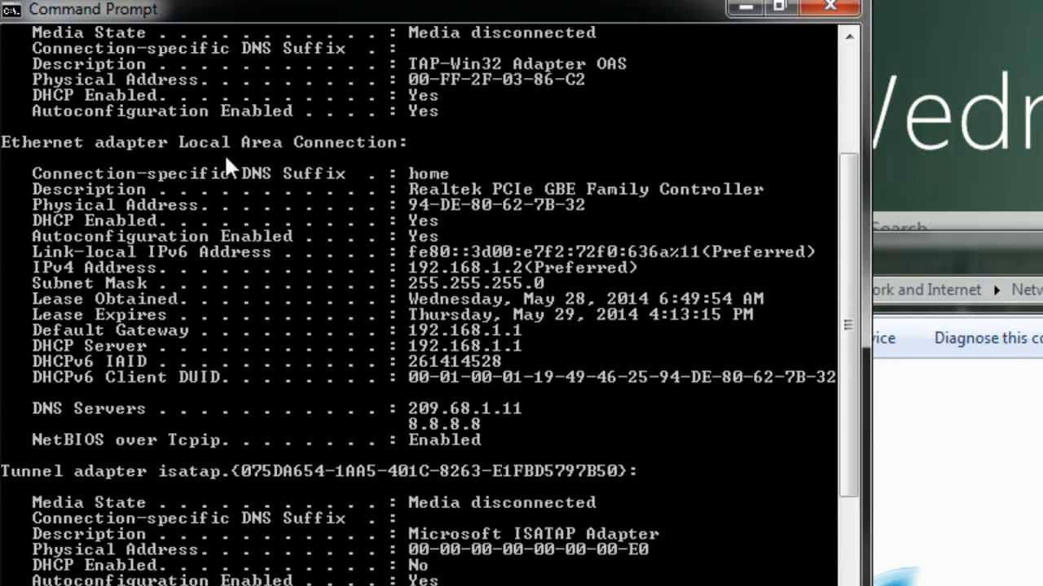
mouse_move(465, 501)
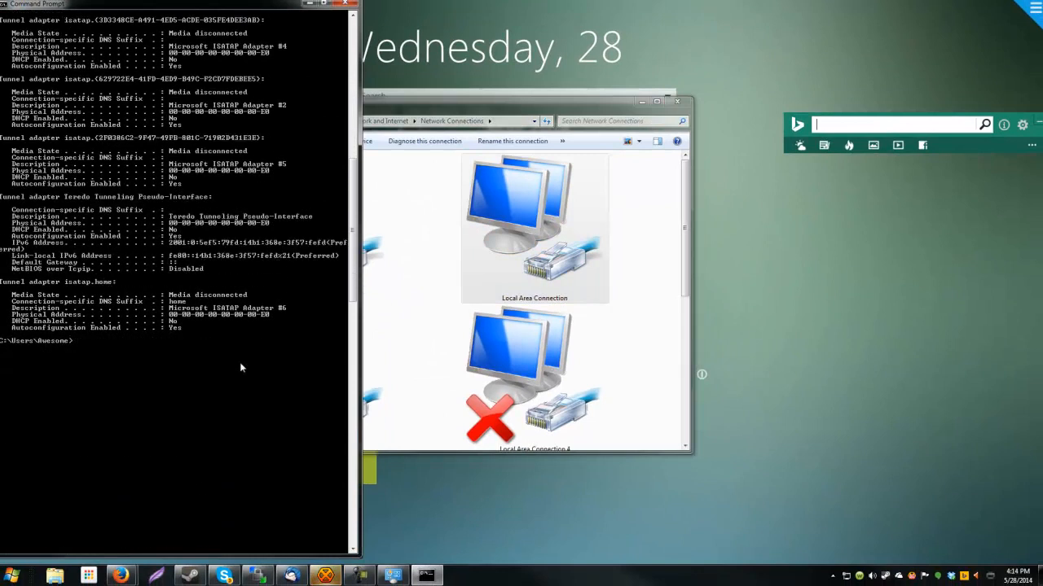
Scroll the new ipconfig output to the Local Area Connection DNS Servers line
scroll("up", 3)
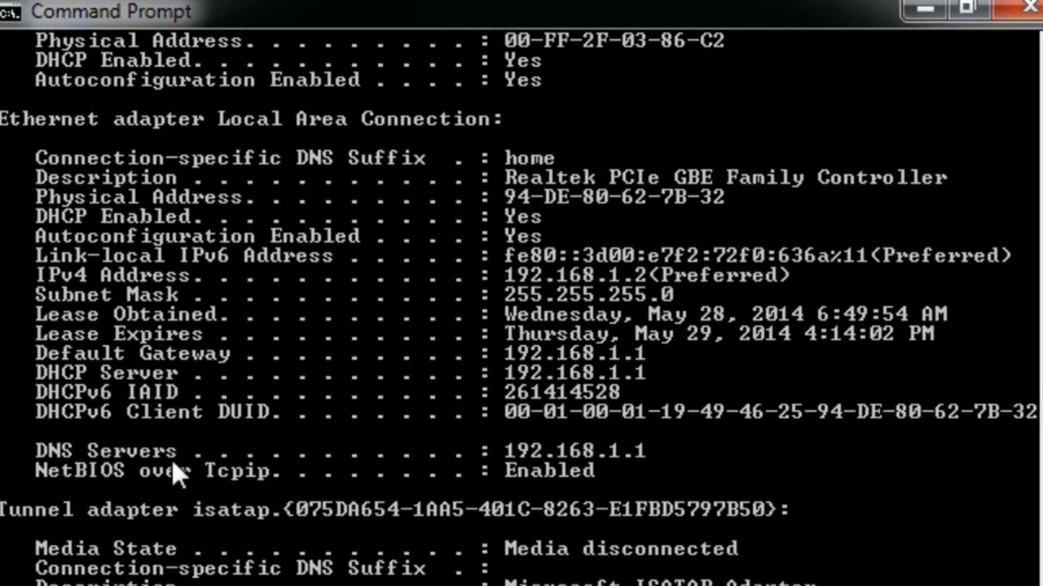
mouse_move(639, 468)
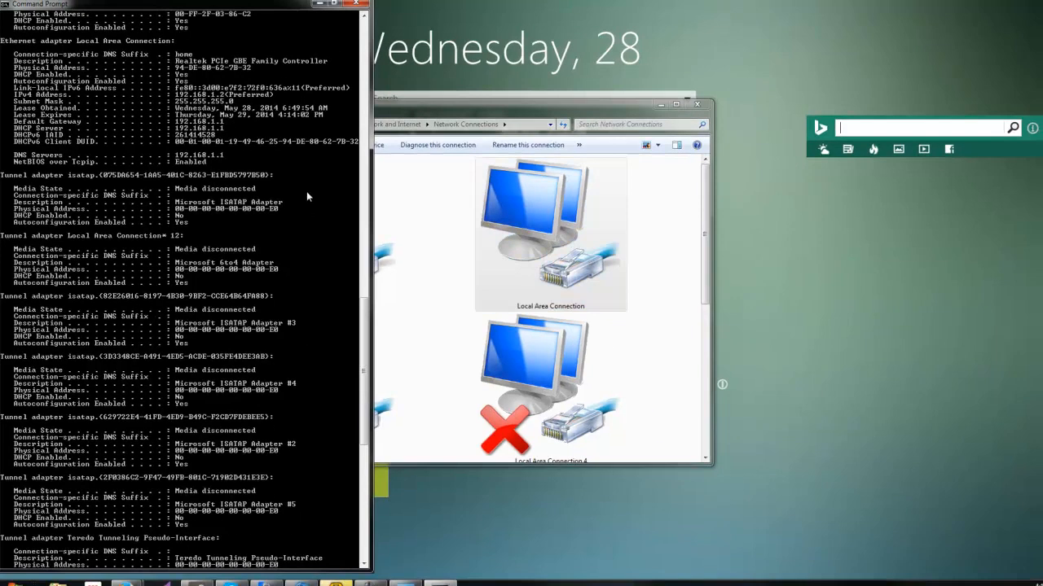
mouse_move(230, 188)
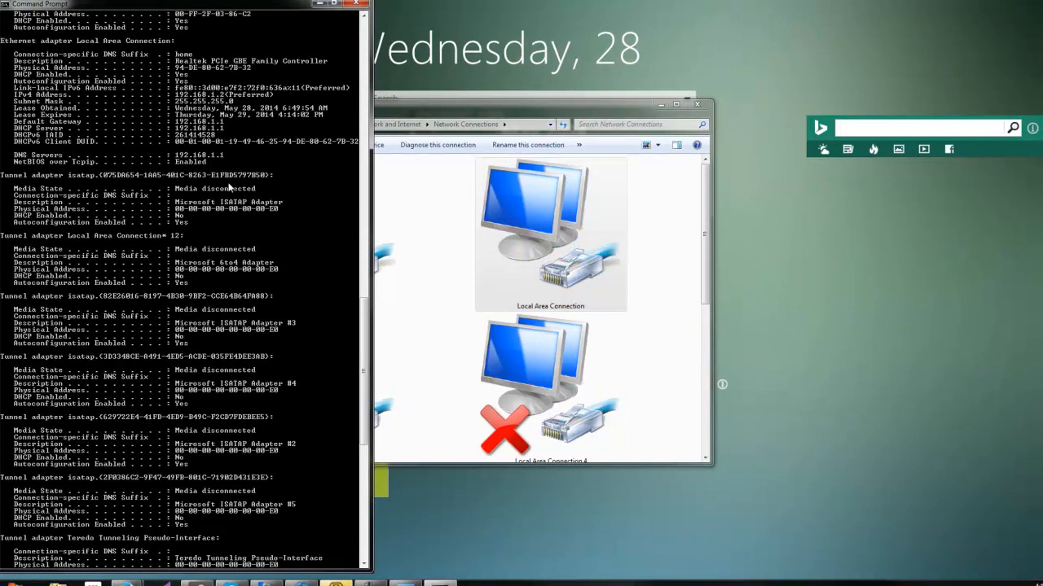
mouse_move(193, 4)
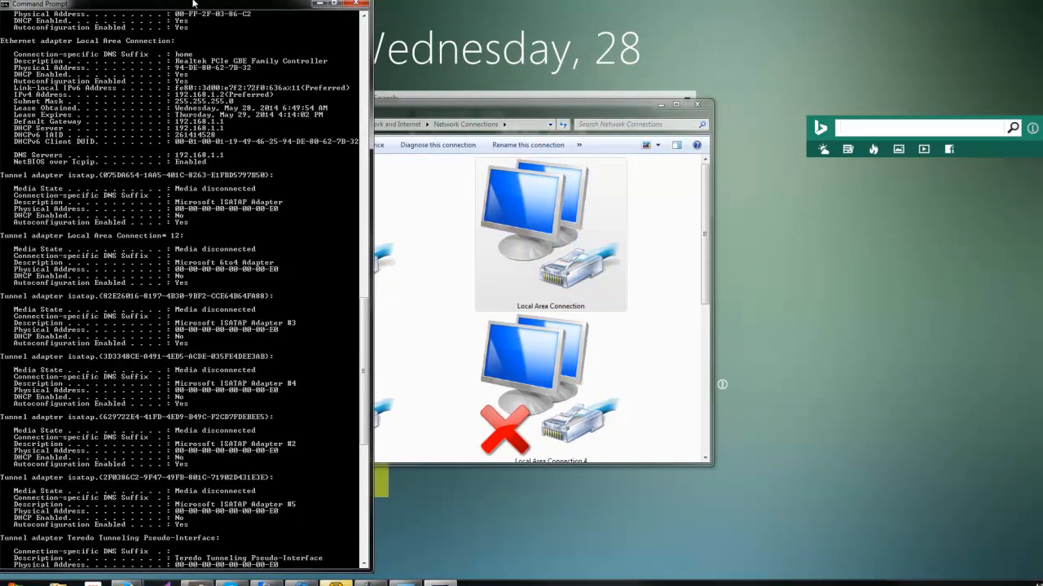